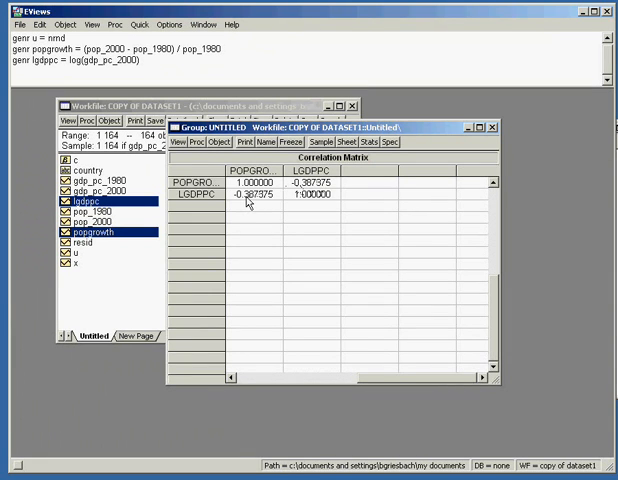
Step: Switch the POPGROWTH–LGDPPC group from the correlation matrix to a spreadsheet, then reopen View
click(182, 142)
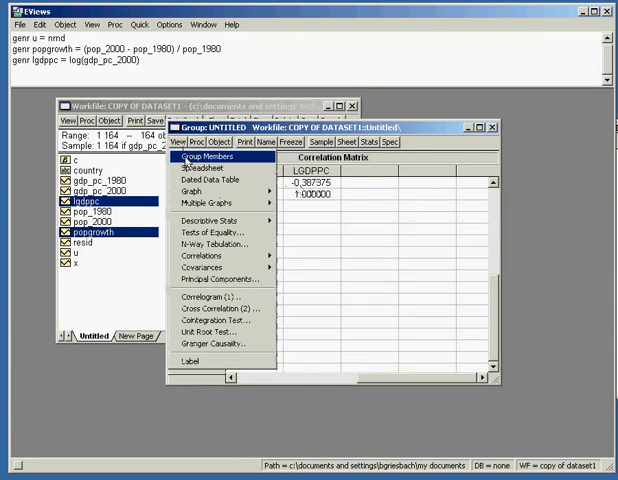
click(199, 167)
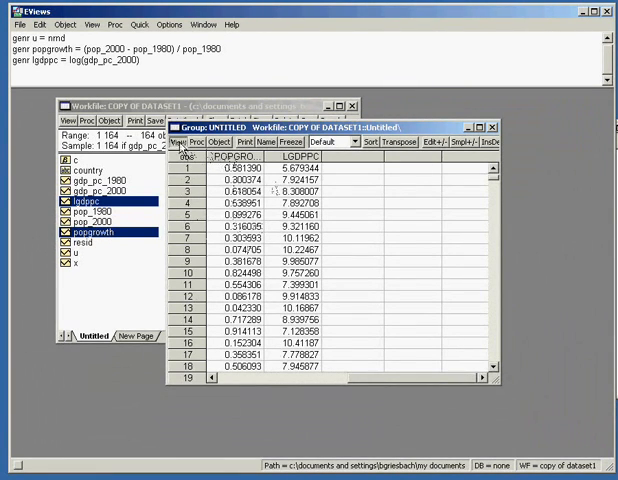
click(181, 141)
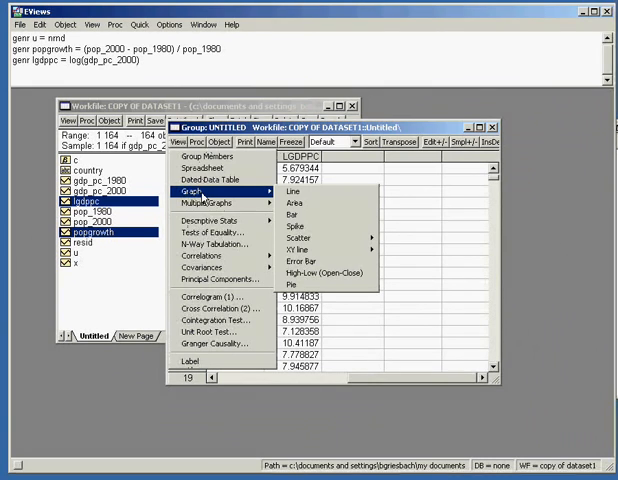
mouse_move(210, 203)
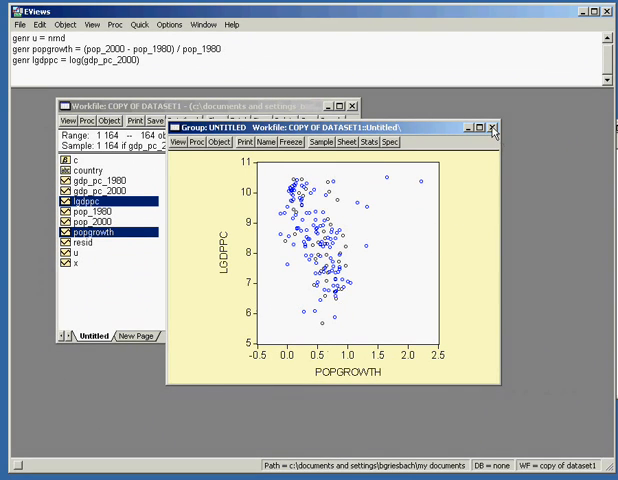
Step: Close the group window showing the LGDPPC versus POPGROWTH scatter plot
click(492, 127)
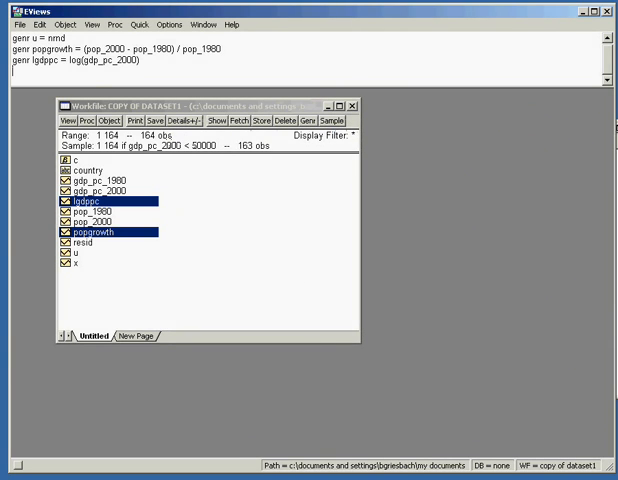
mouse_move(110, 272)
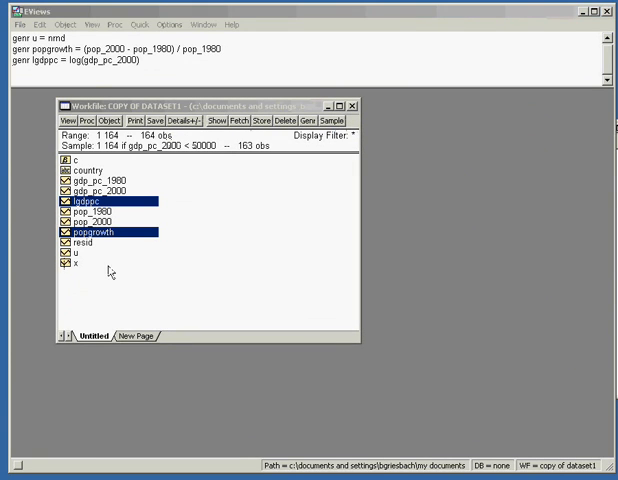
mouse_move(238, 263)
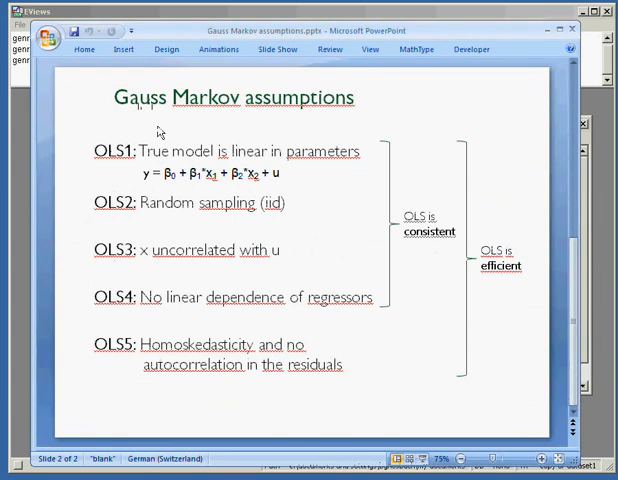
mouse_move(140, 140)
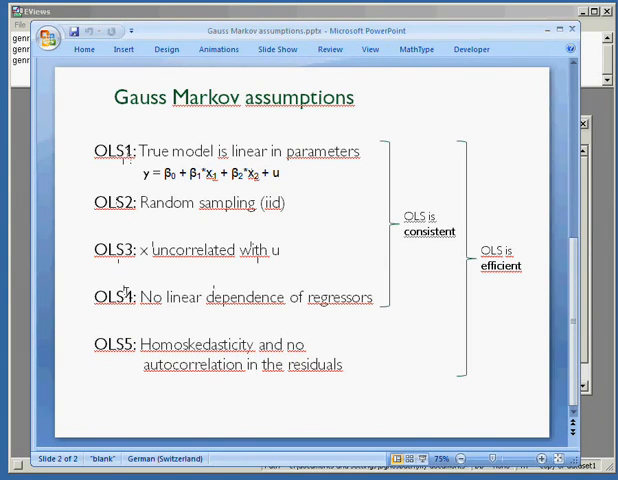
mouse_move(414, 255)
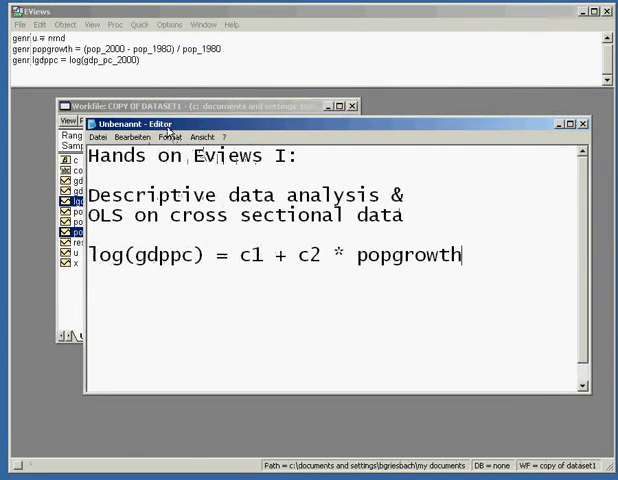
mouse_move(160, 12)
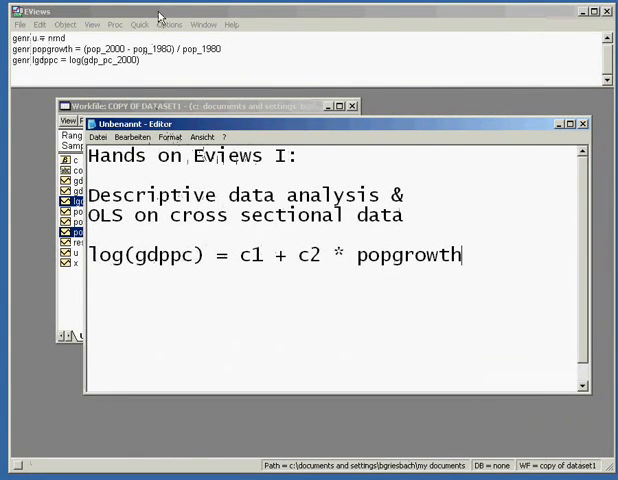
Step: Bring the EViews workfile window back in front of Notepad
click(584, 123)
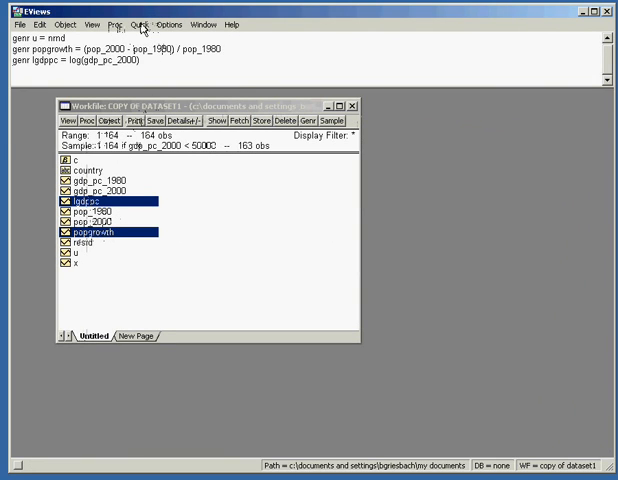
Step: Start a new equation and enter the specification lgdppc = c(1) + c(2)*popgrowth
click(144, 25)
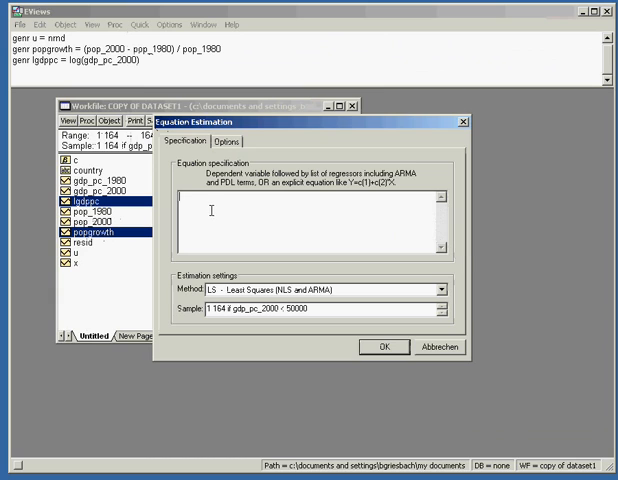
mouse_move(375, 190)
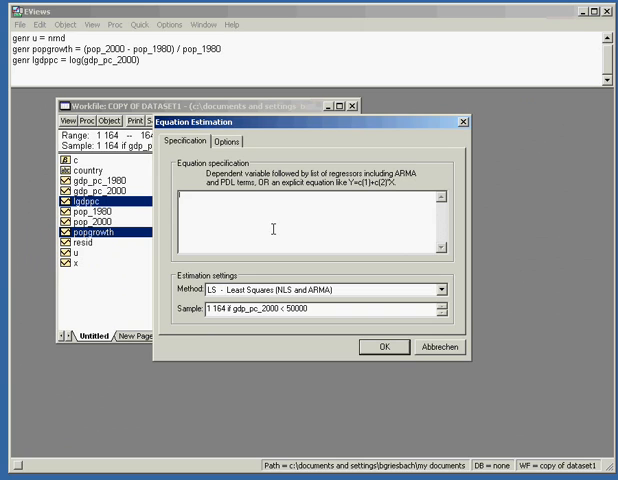
text(lgdppc)
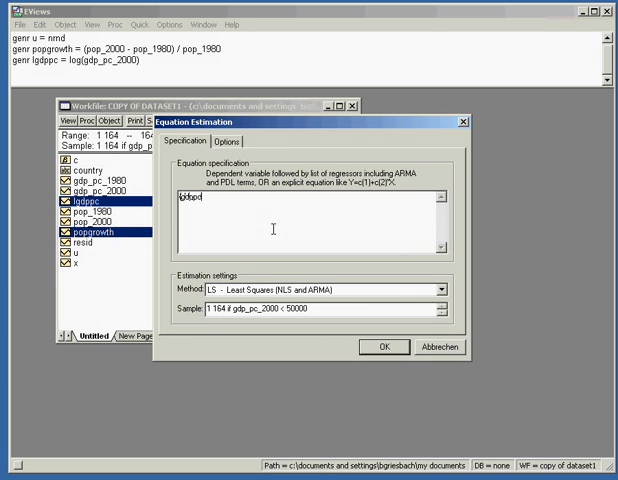
text(c)
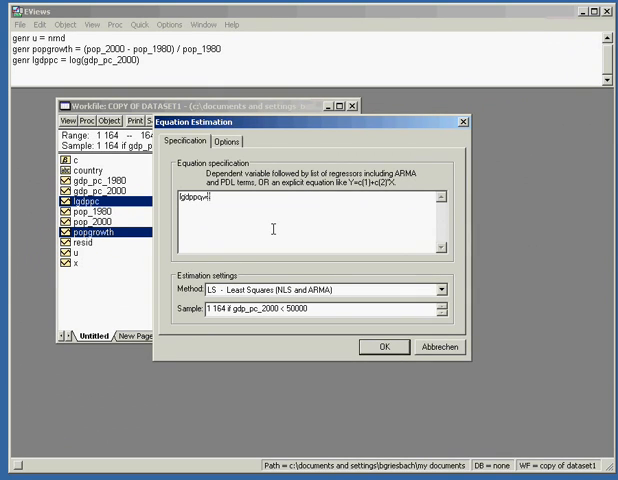
text(= c(1) +)
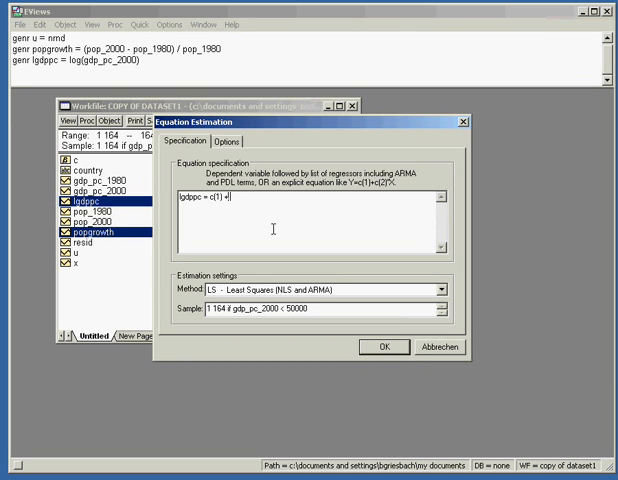
text(c(2) *)
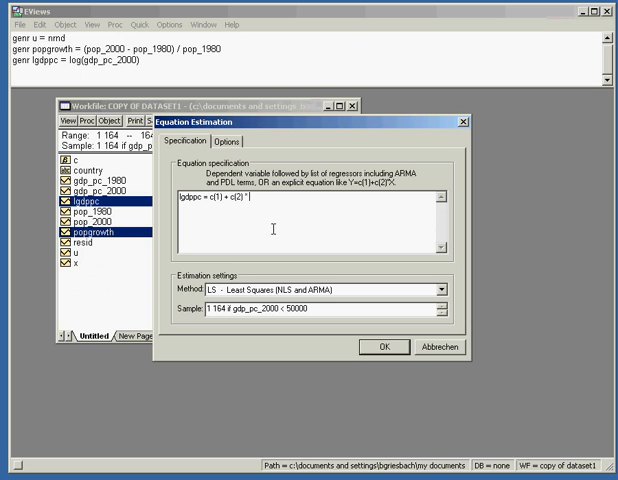
text(pop)
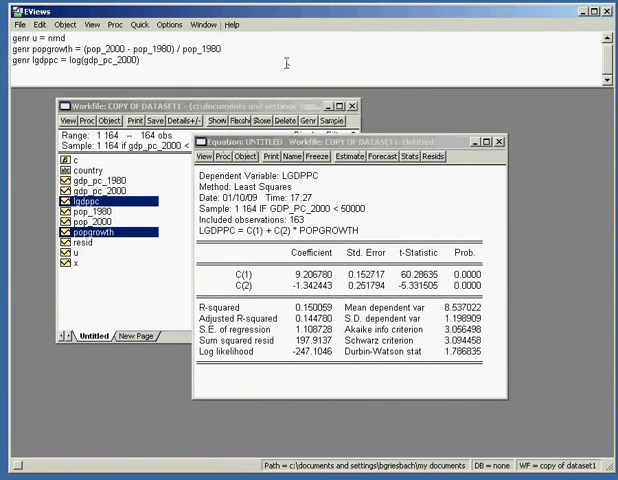
Step: Open the EViews Help Topics index over the least-squares results
click(235, 24)
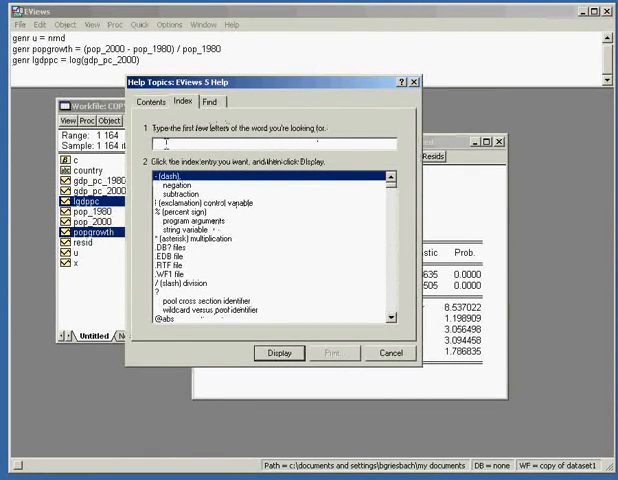
Step: Display the 'ls' command help page and scroll down to its cross-references
text(M)
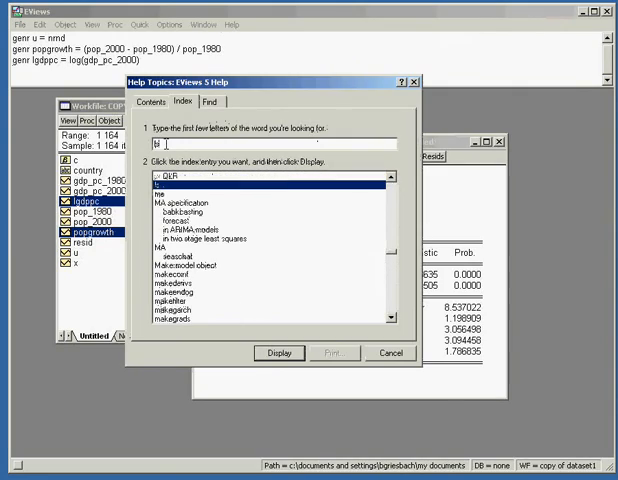
click(278, 353)
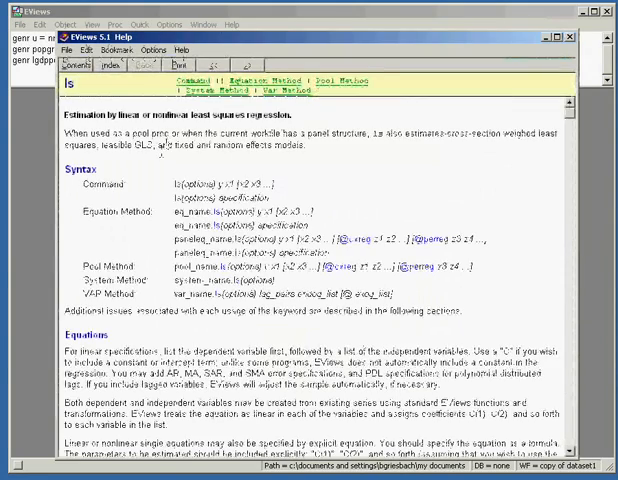
scroll(down, 3)
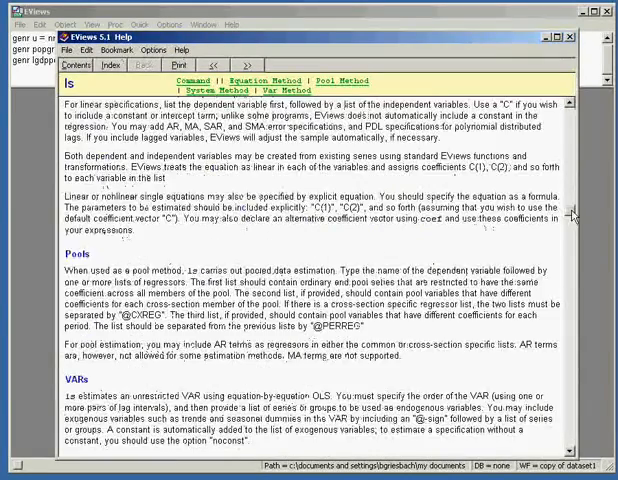
scroll(down, 3)
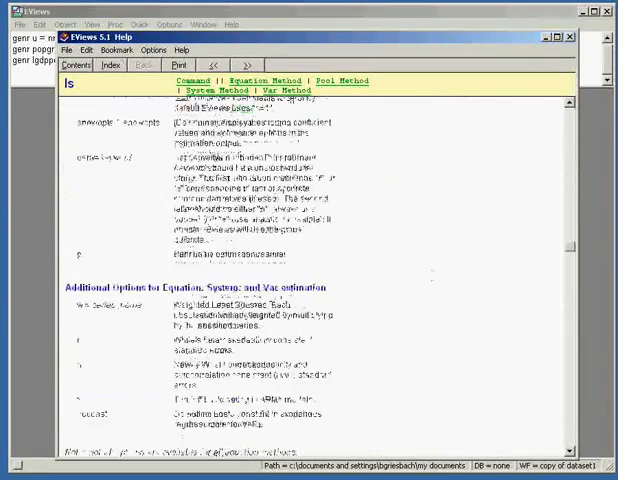
scroll(down, 3)
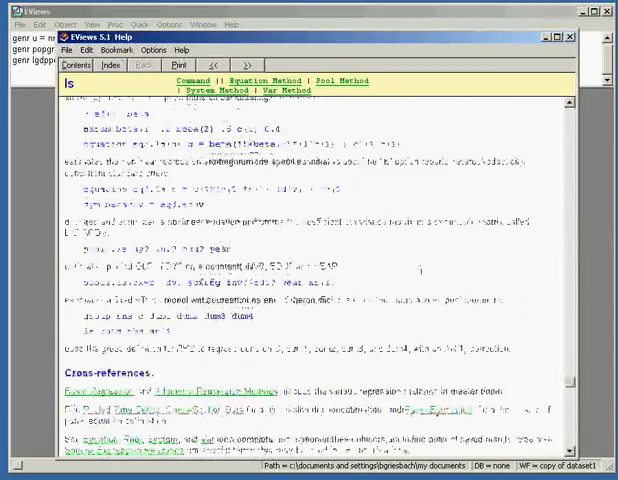